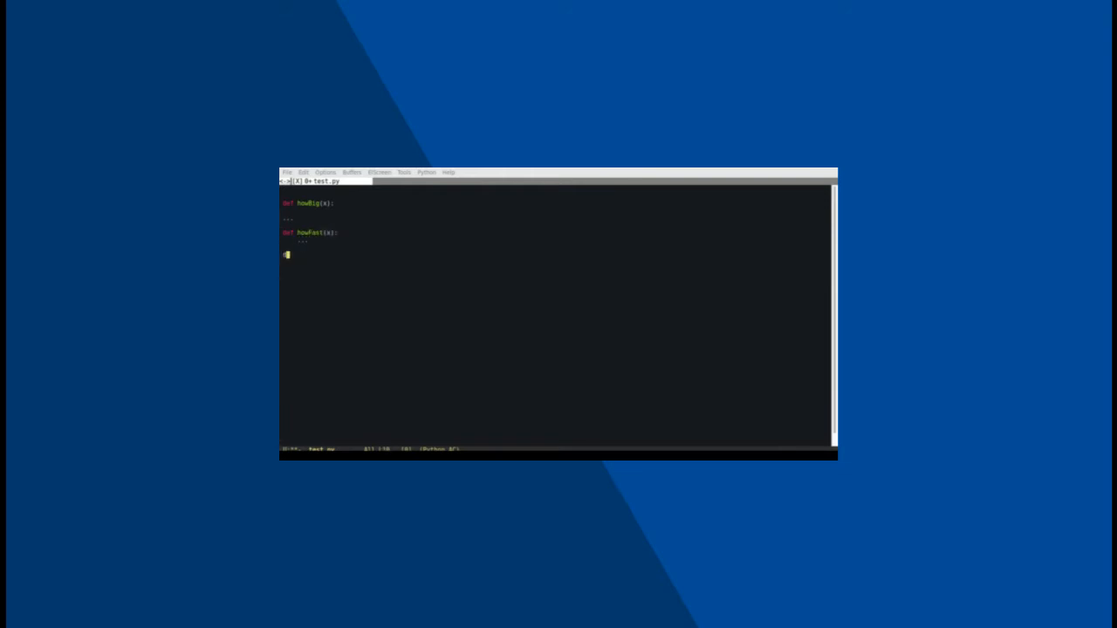
text(def whatFood(x)
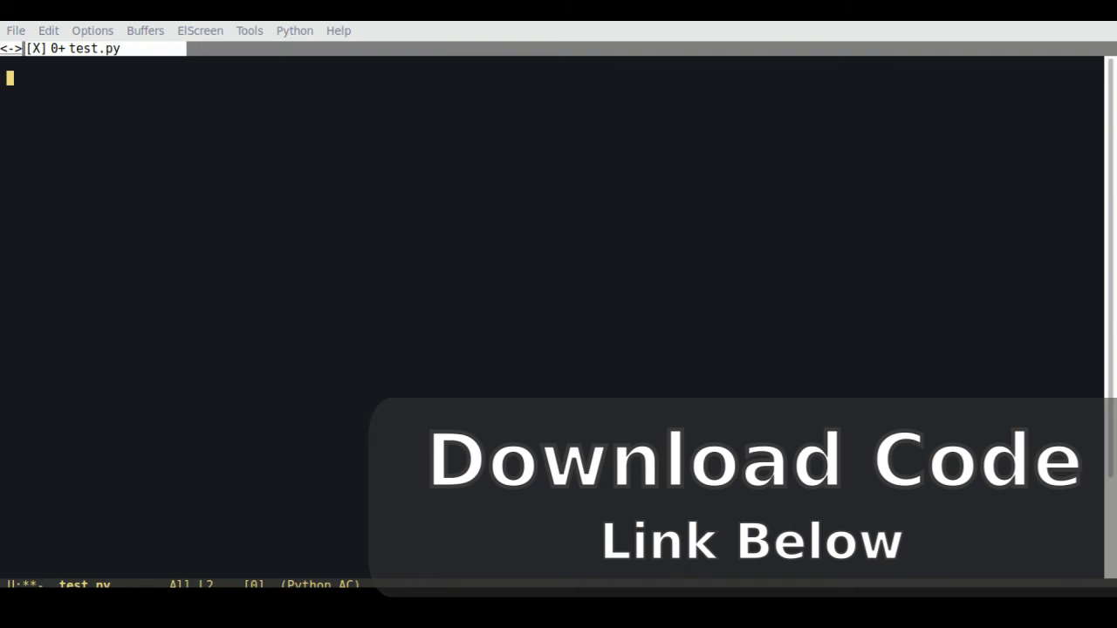
text(from sklearn import tree)
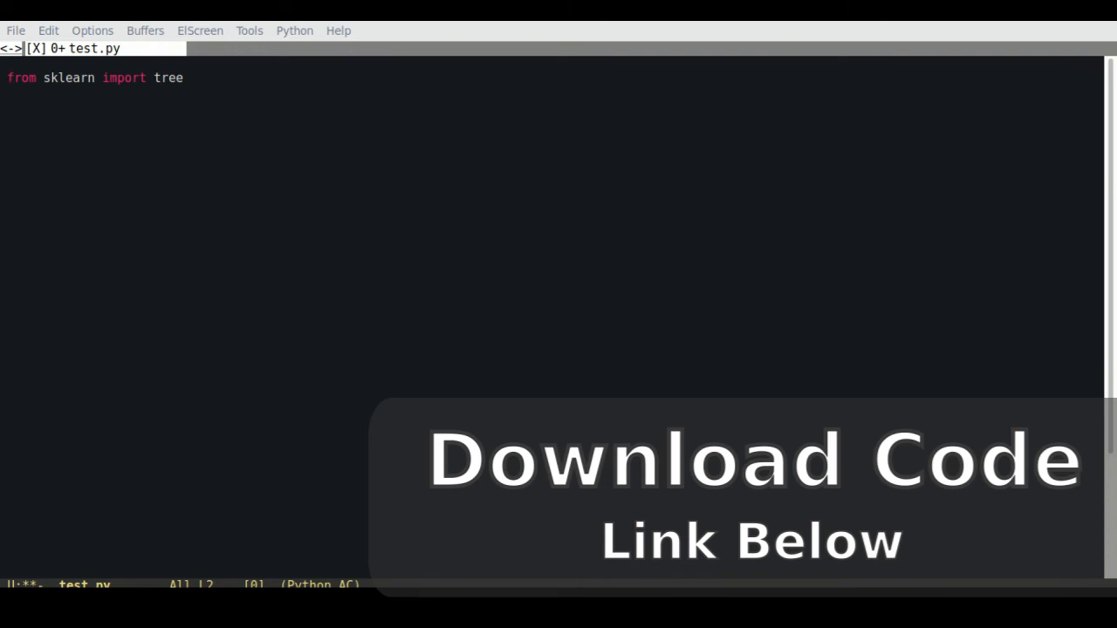
text(#[legs, speed, size, color])
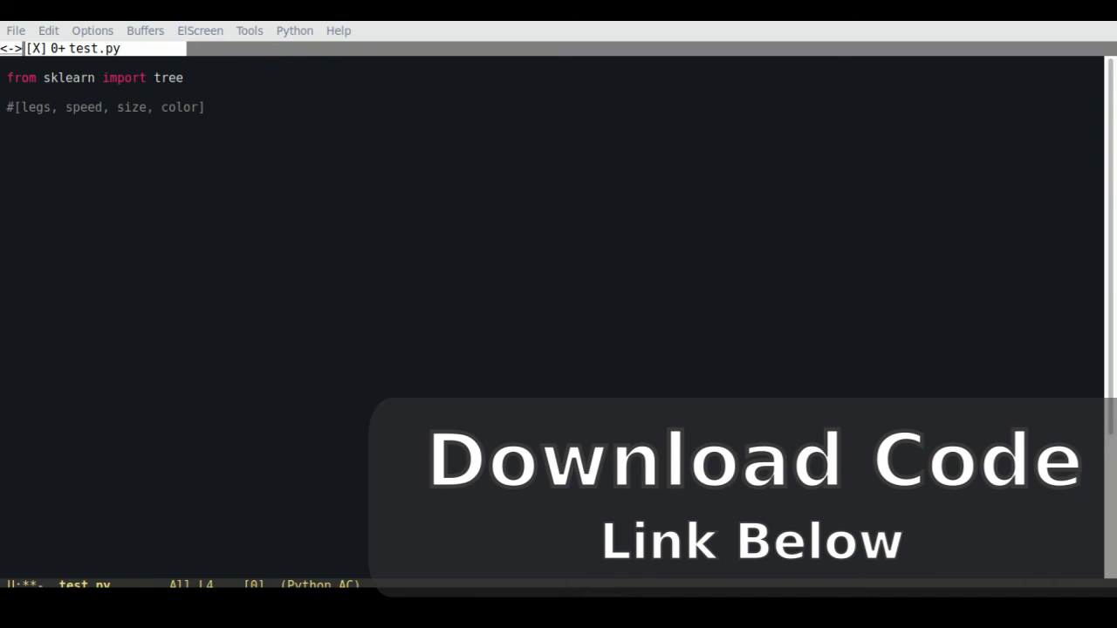
text(X = [ [4, 15,10,1],)
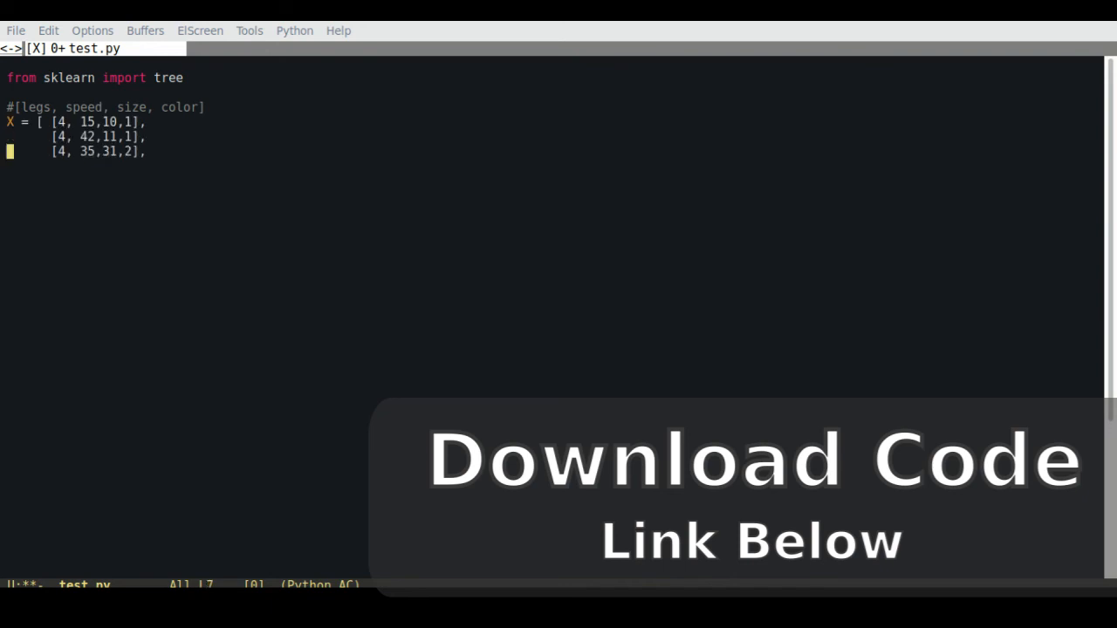
text([4, 15,50,1],)
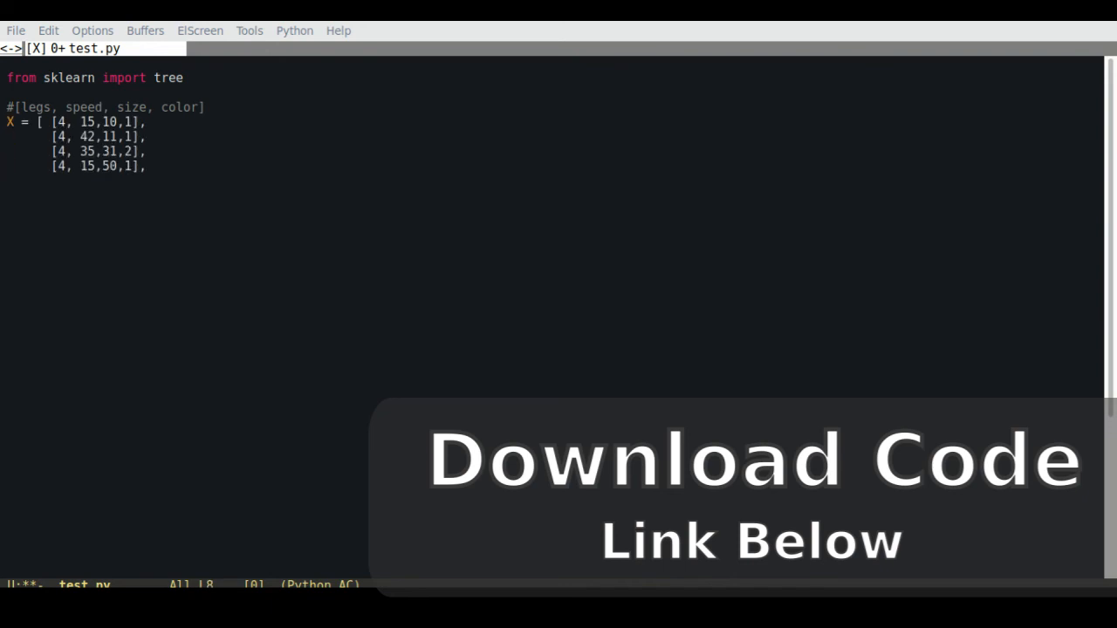
text([4, 38,31,2]])
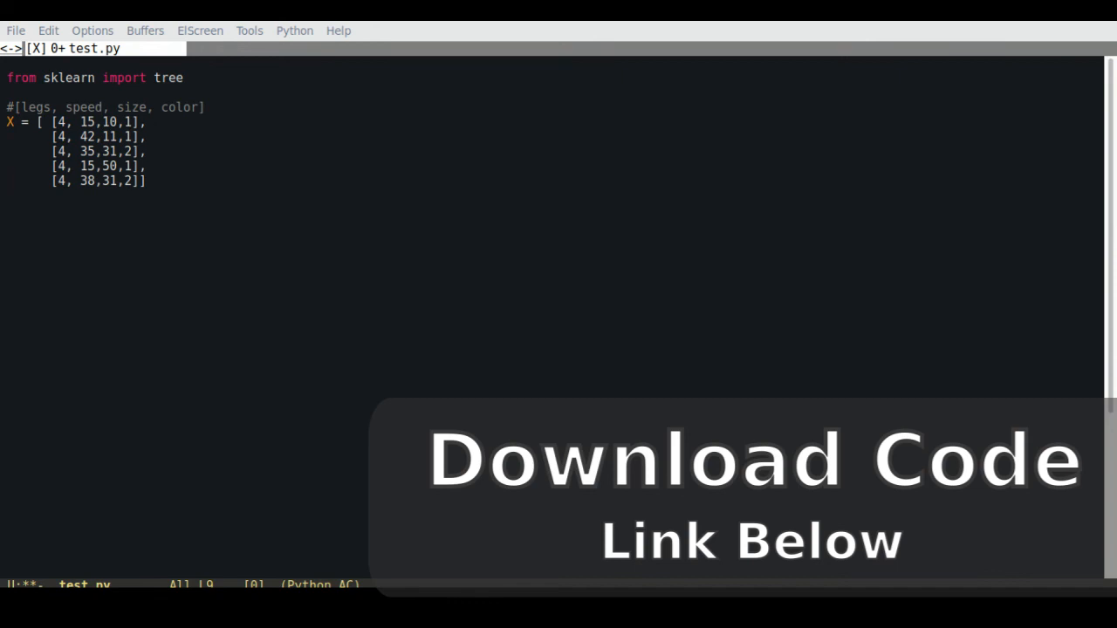
text(Y = ['cat', 'cat', 'dog', 'dog', 'dog'])
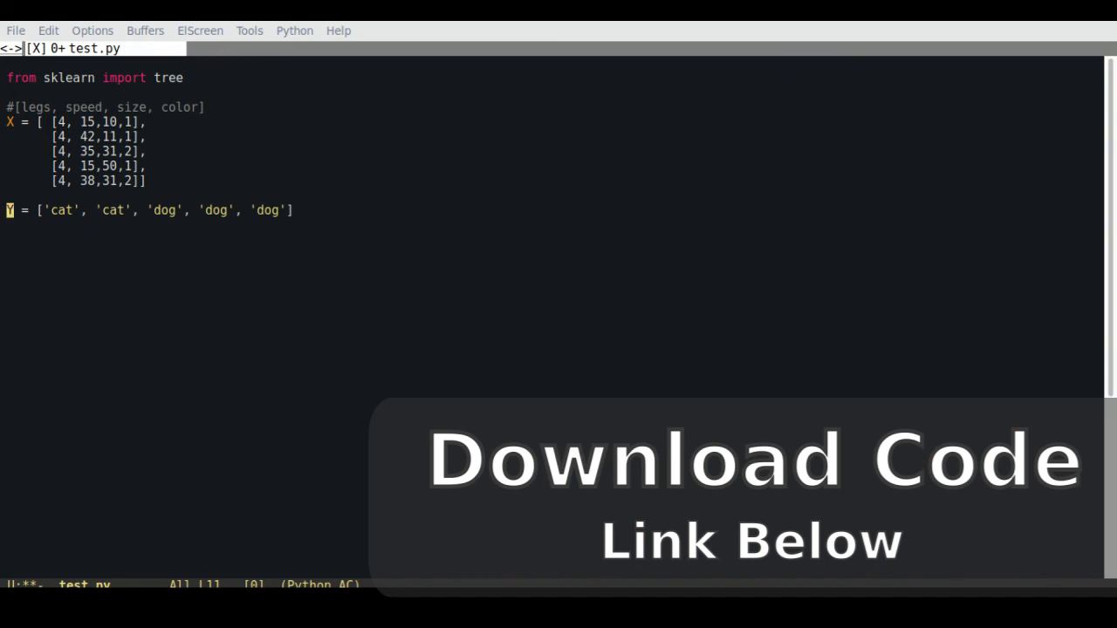
text(clf = tree.DecisionTreeClassifier())
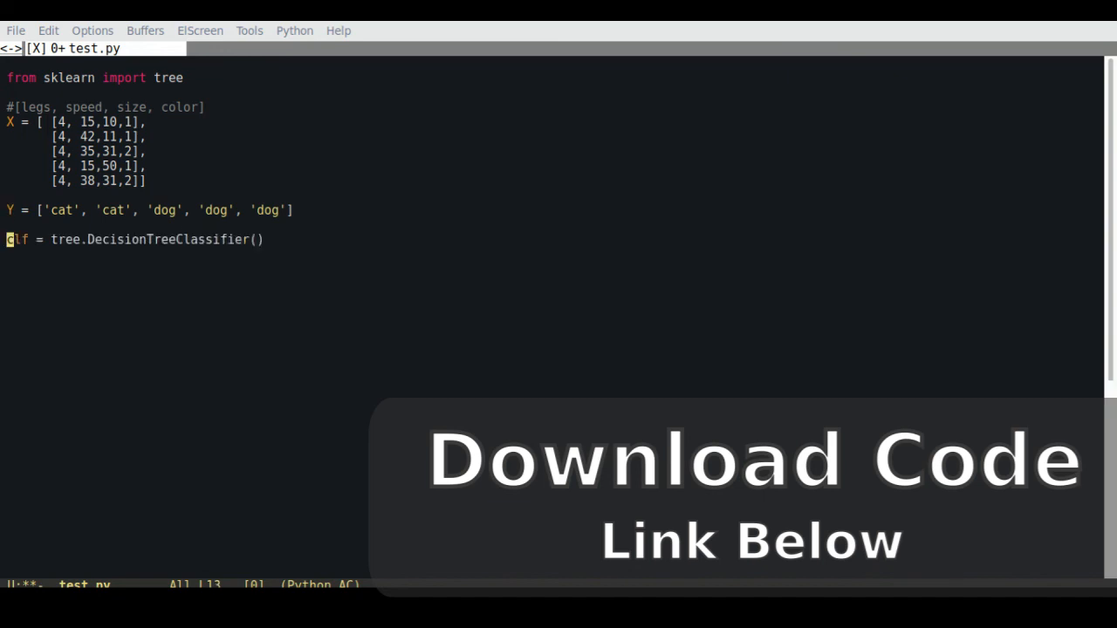
text(clf = clf.fit(X, Y))
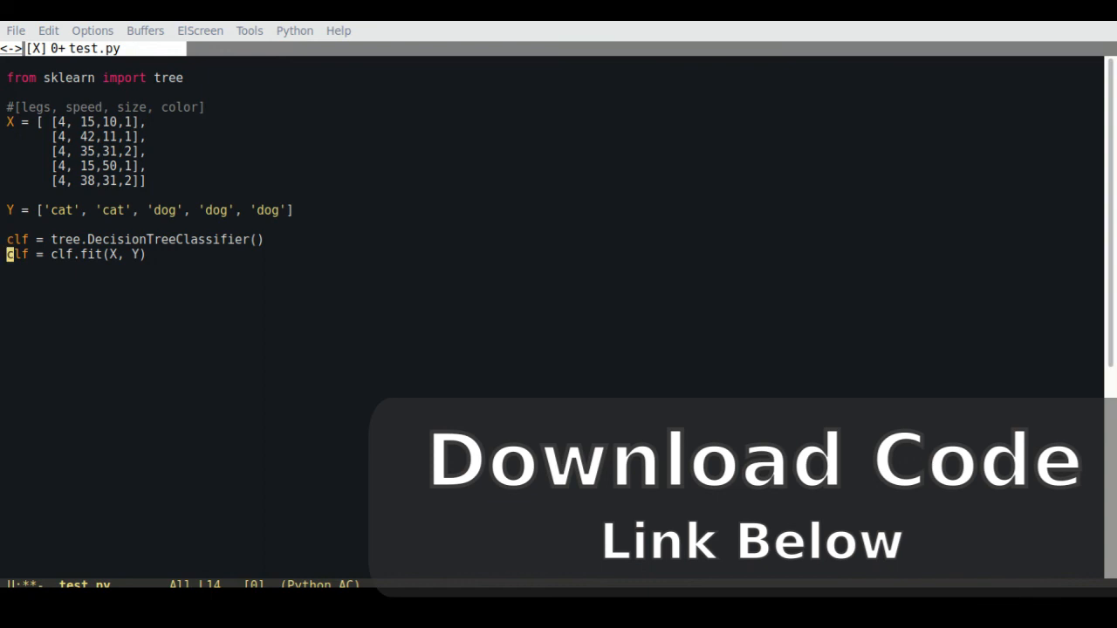
text(prediction = clf.predict([[4,20,15,1]]))
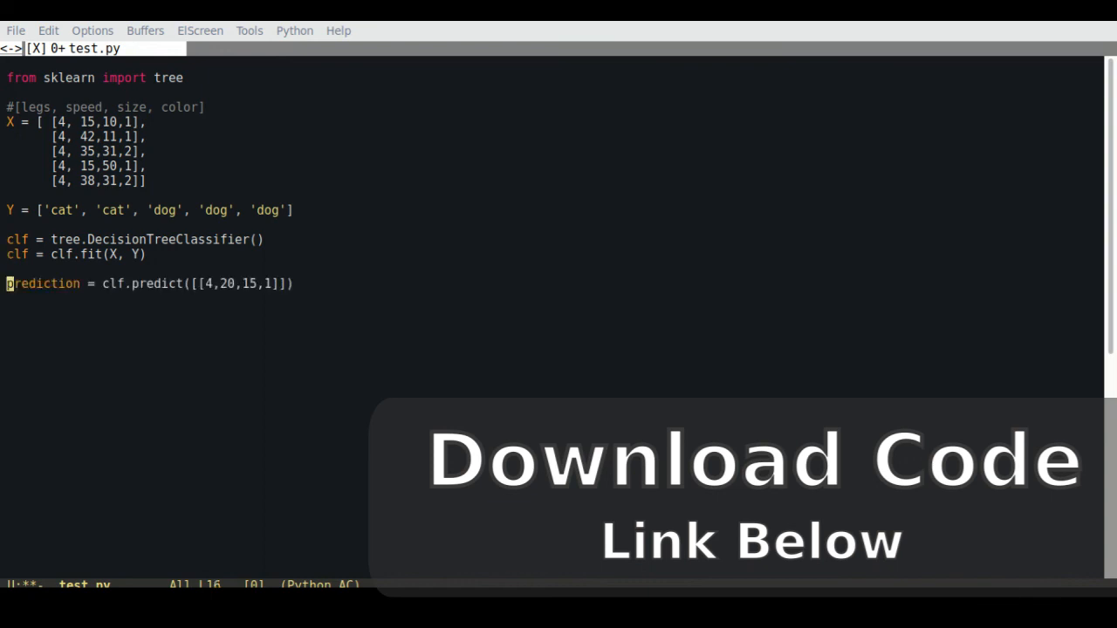
text(print(prediction))
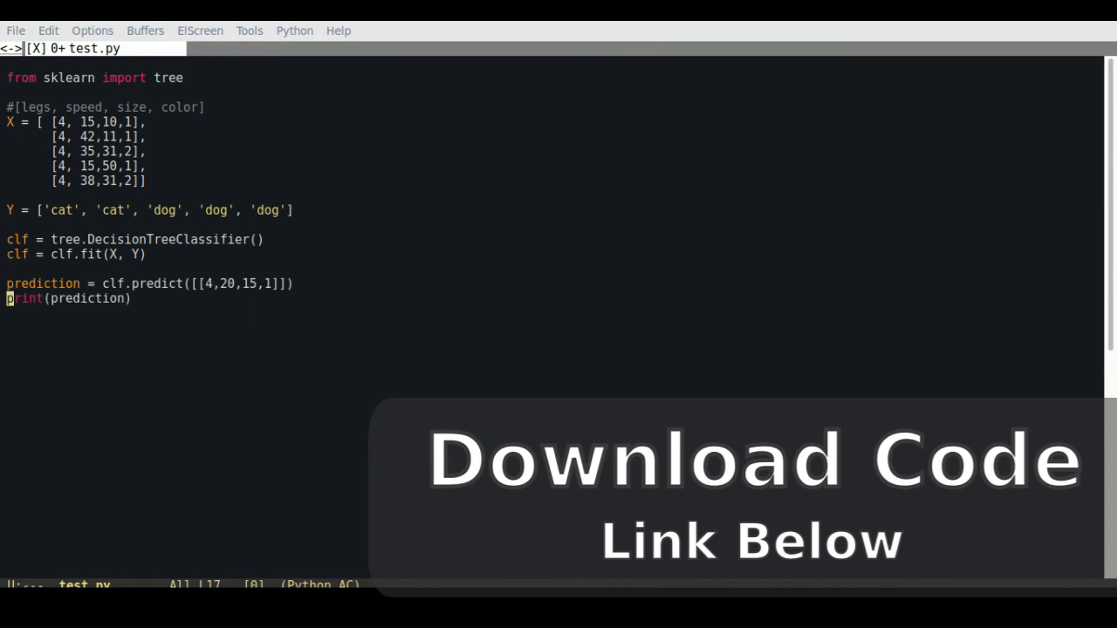